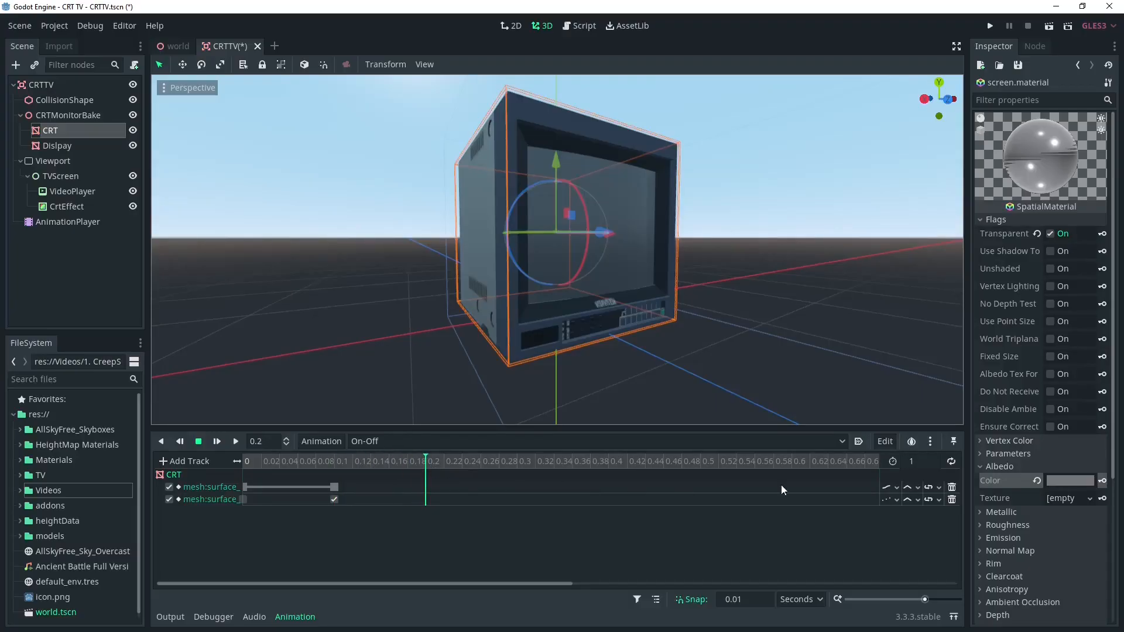
# - Show the screen material's albedo colour picker, confirming its alpha is 0
pyautogui.click(1068, 480)
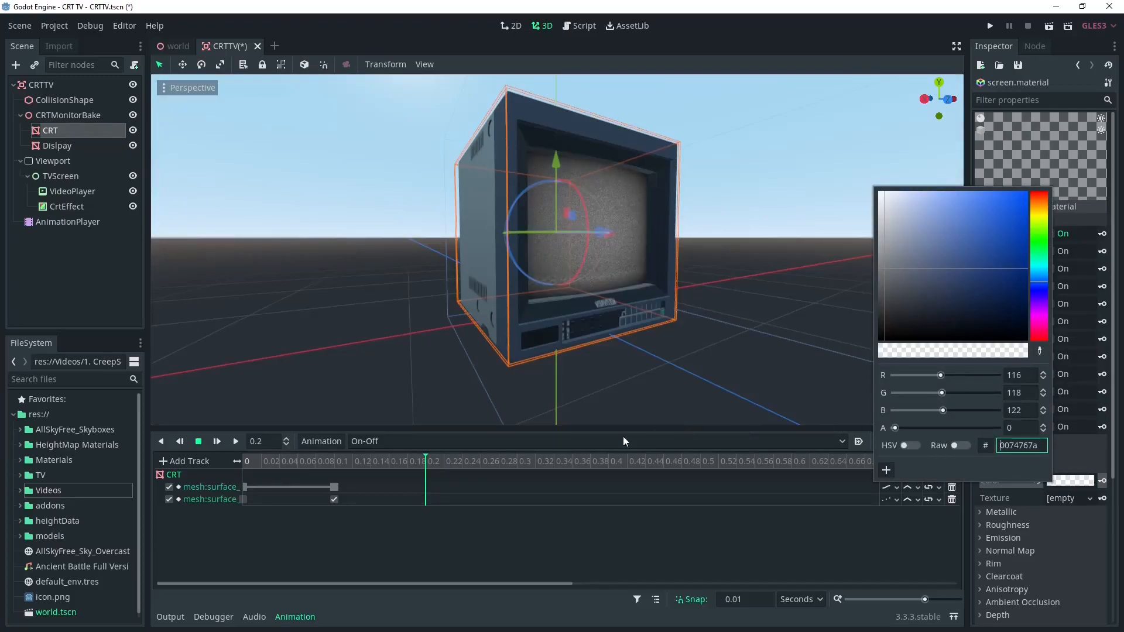